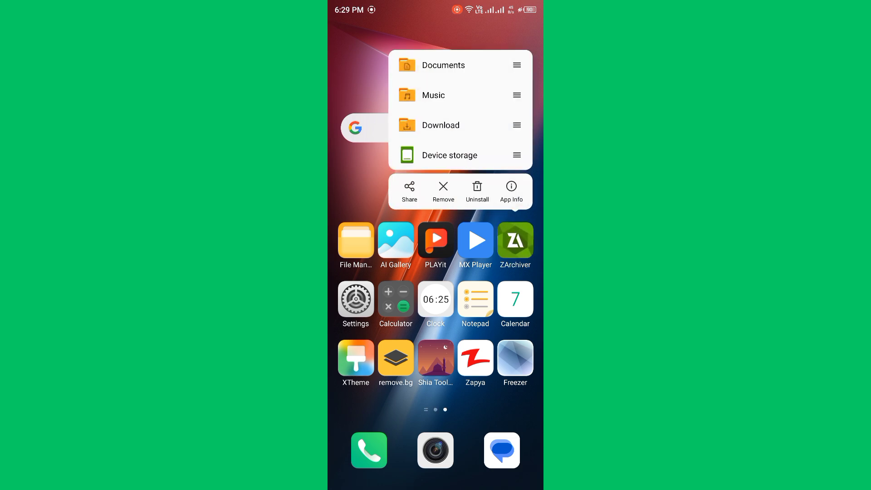
# - Dismiss ZArchiver's shortcut options and reach the Play Store search page
pyautogui.click(510, 191)
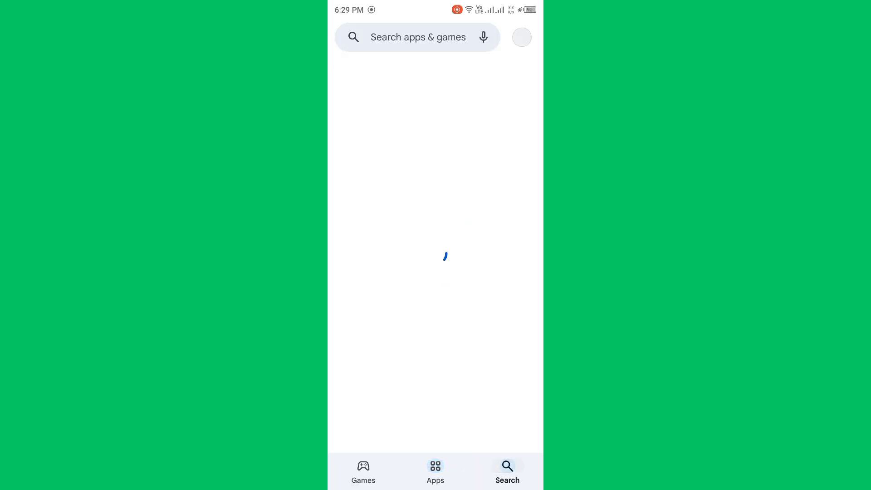
# - Search the Play Store for 'zarchiver'
pyautogui.write('zarchiver')
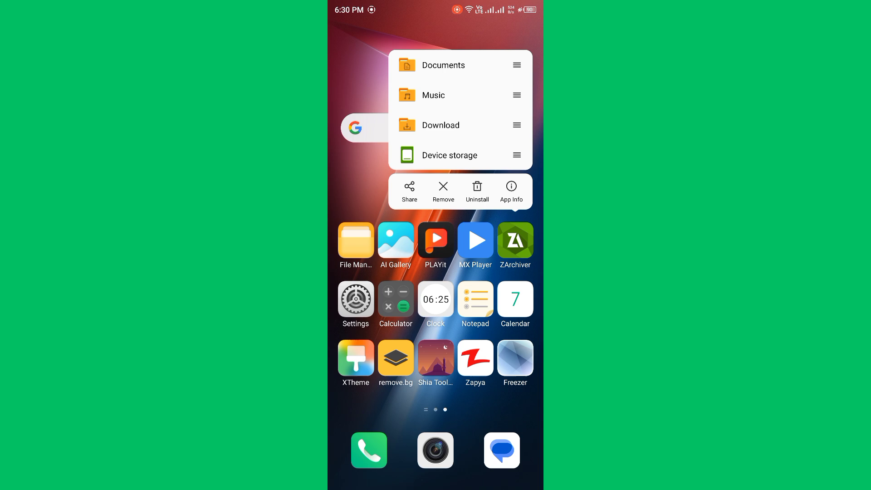
# - Open ZArchiver's App Info page from its long-press menu, then leave it
pyautogui.click(510, 189)
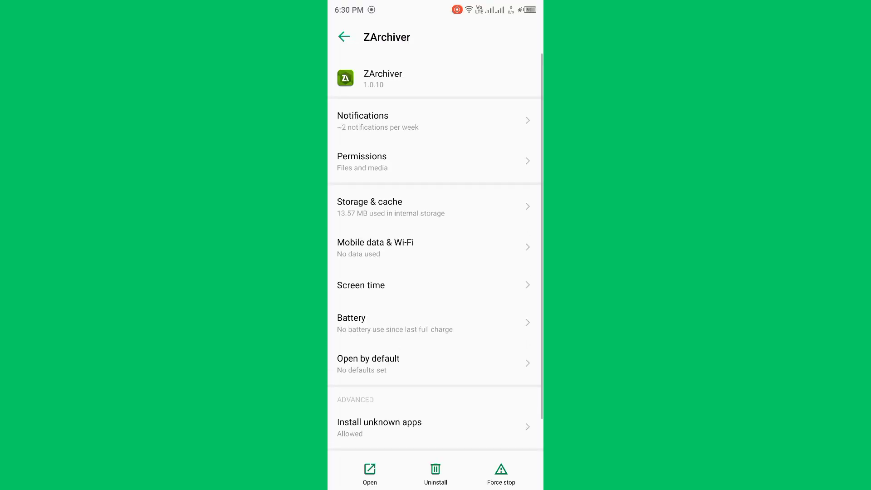
pyautogui.click(433, 207)
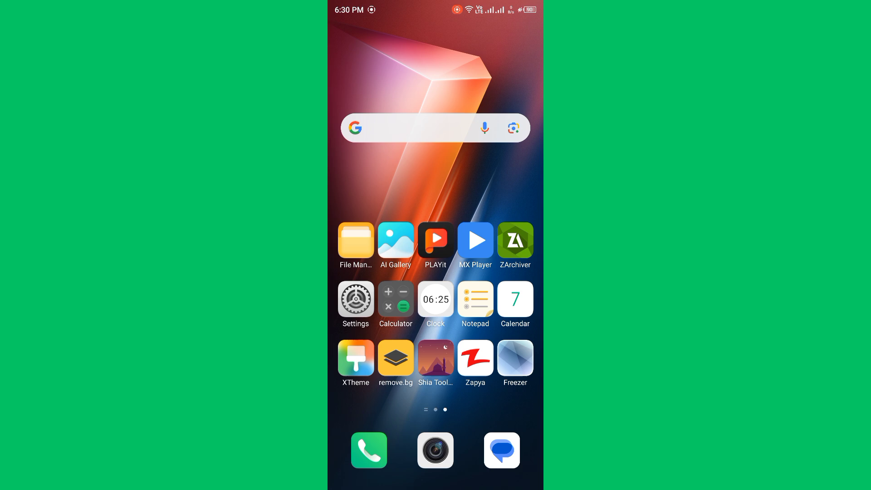
pyautogui.hscroll(-3)
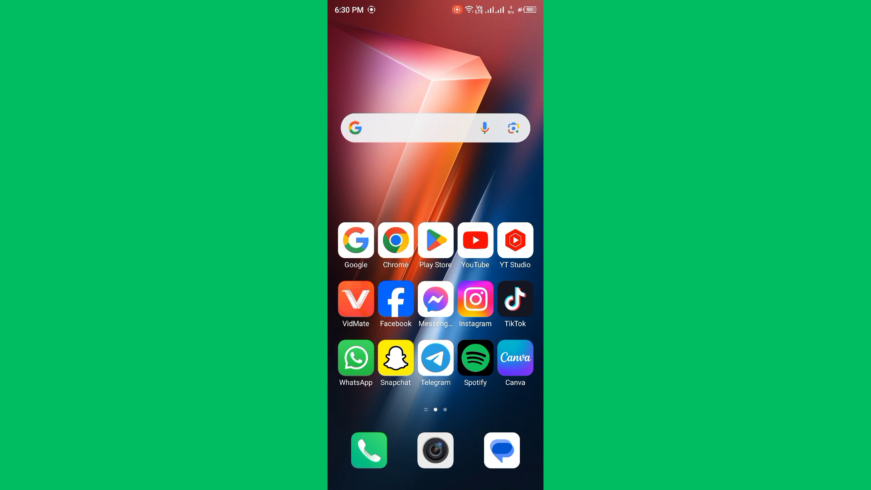
pyautogui.hscroll(-3)
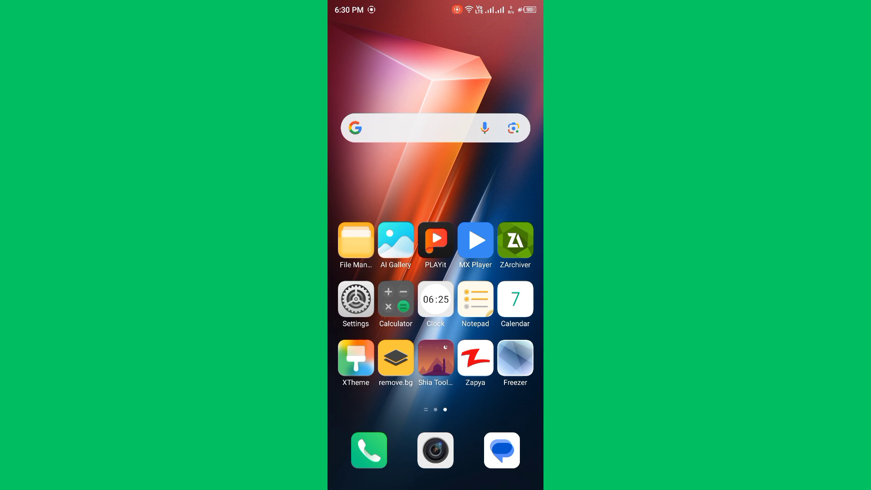
pyautogui.click(355, 297)
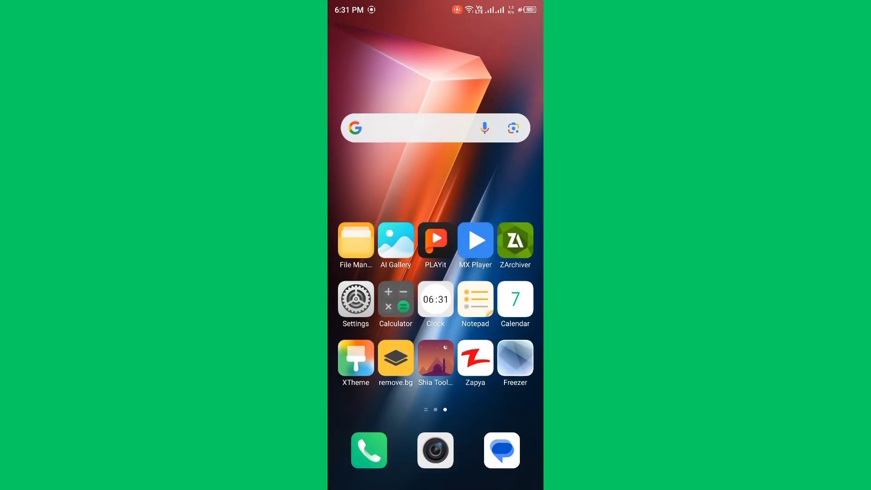
pyautogui.hscroll(3)
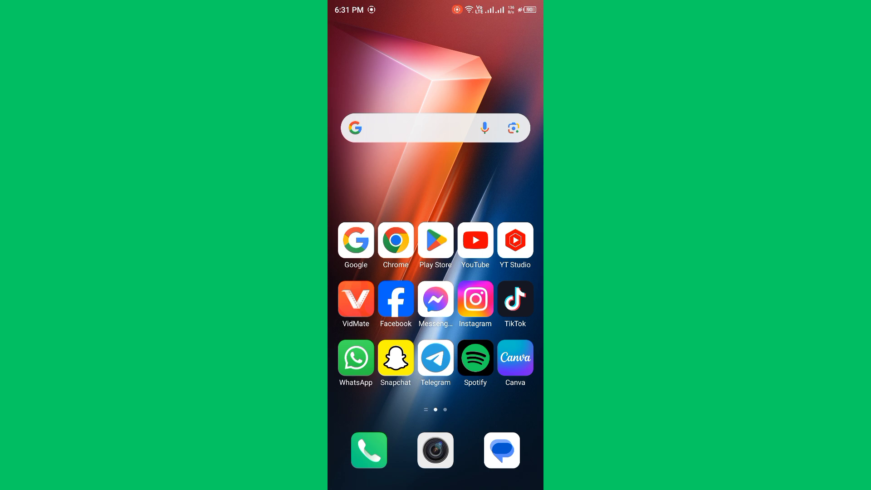
pyautogui.hscroll(-3)
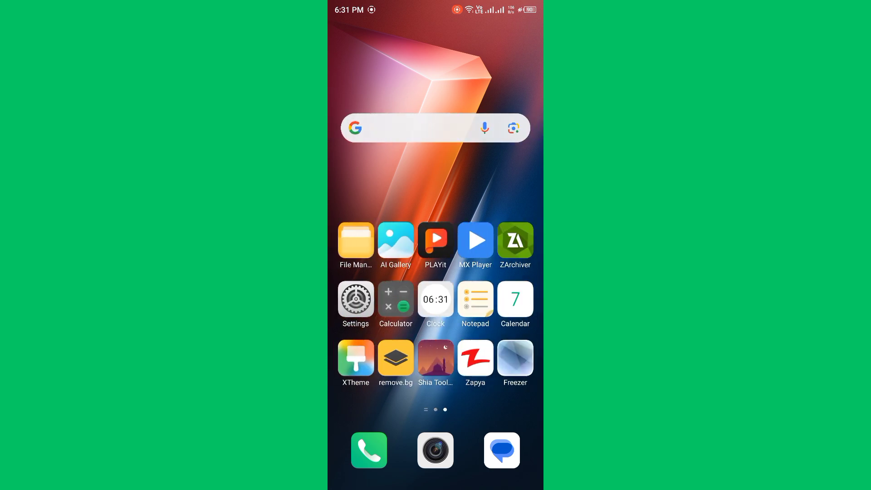